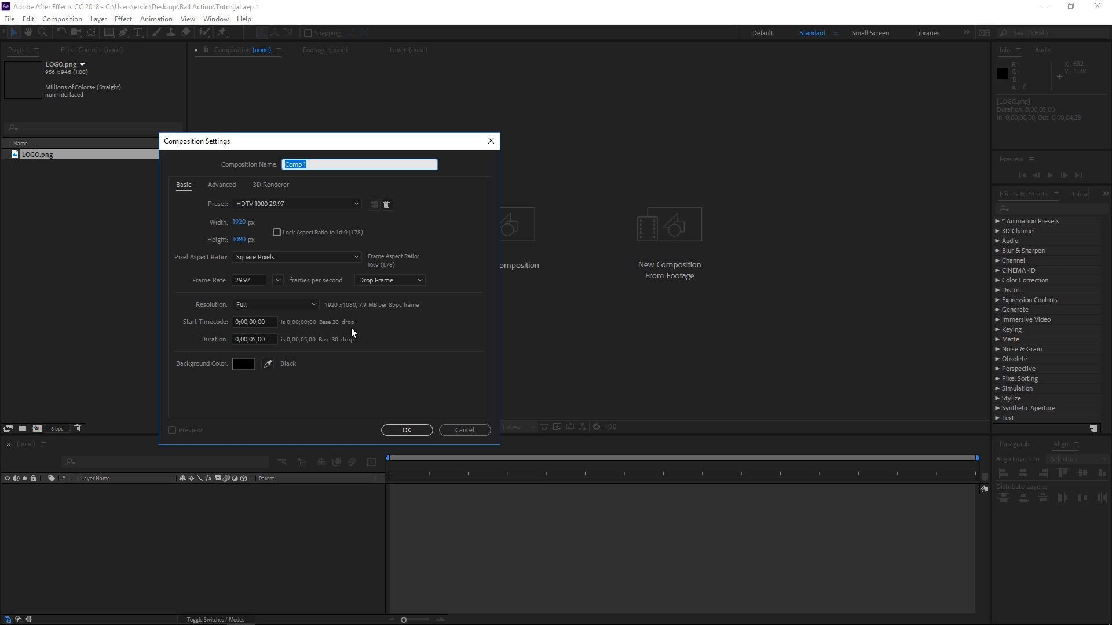
- Name the new HDTV 1080 29.97 composition 'Main' and confirm it
text(Main)
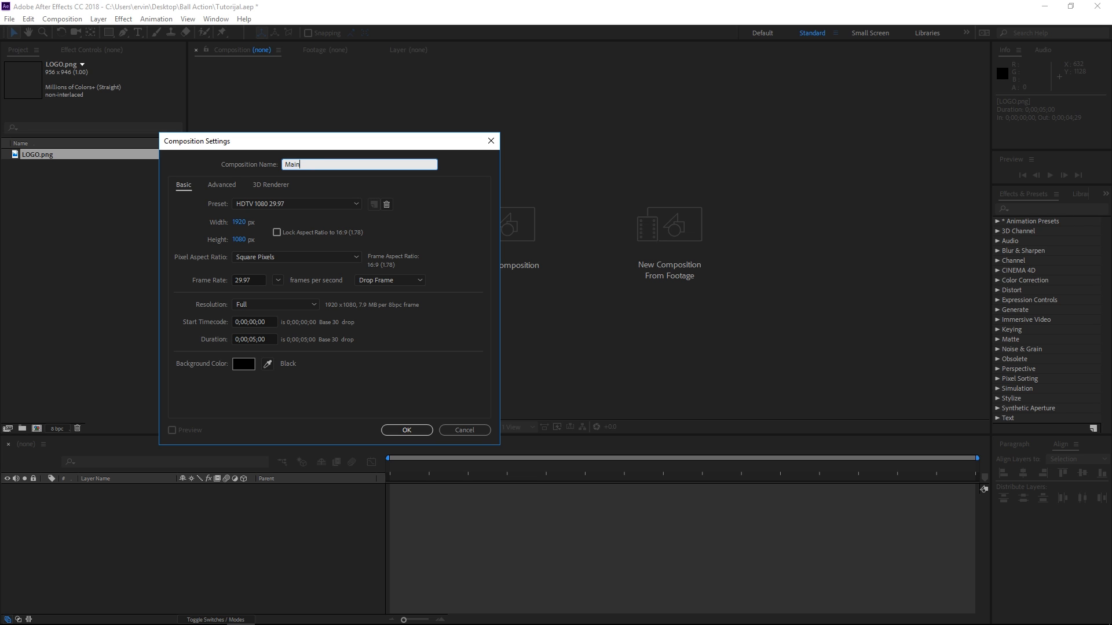
mouse_move(401, 444)
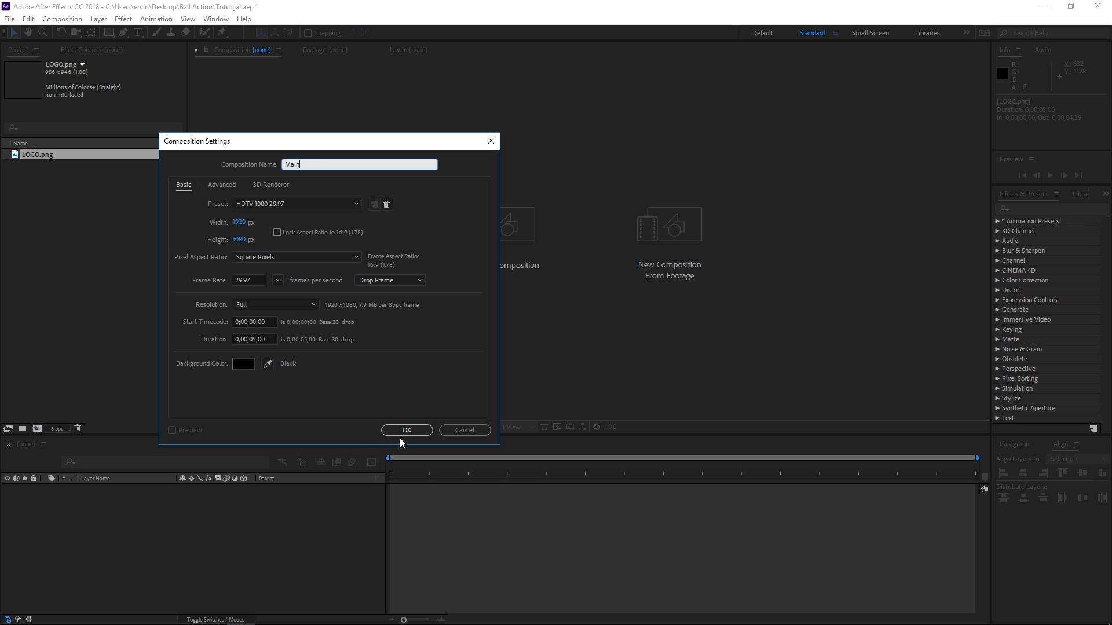
click(406, 430)
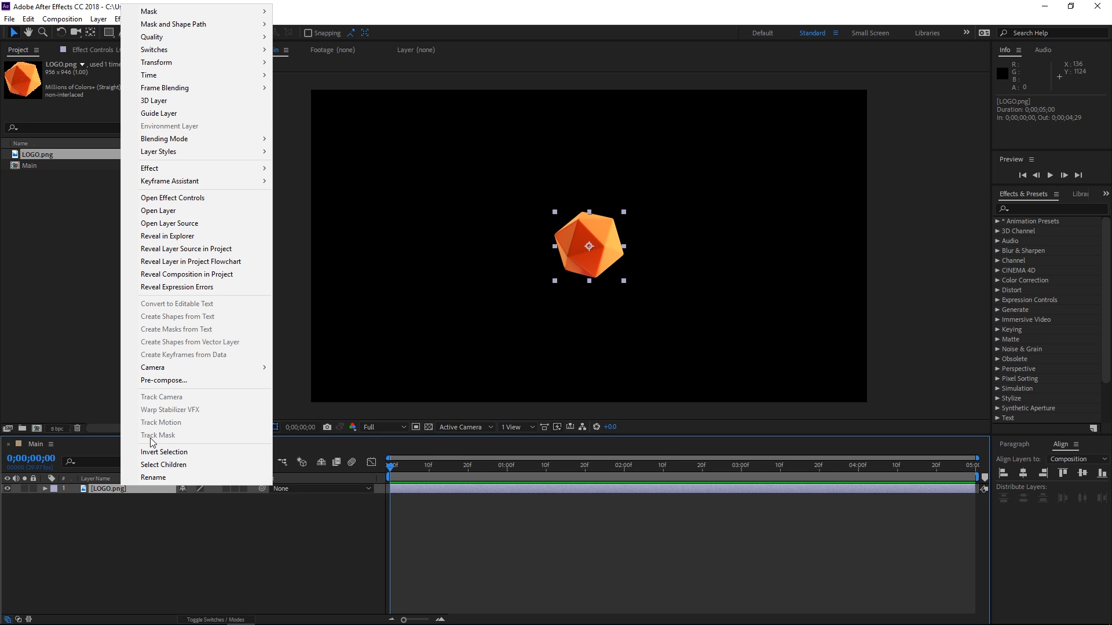
- Pre-compose the LOGO.png layer into a new composition named 'Logo'
click(164, 380)
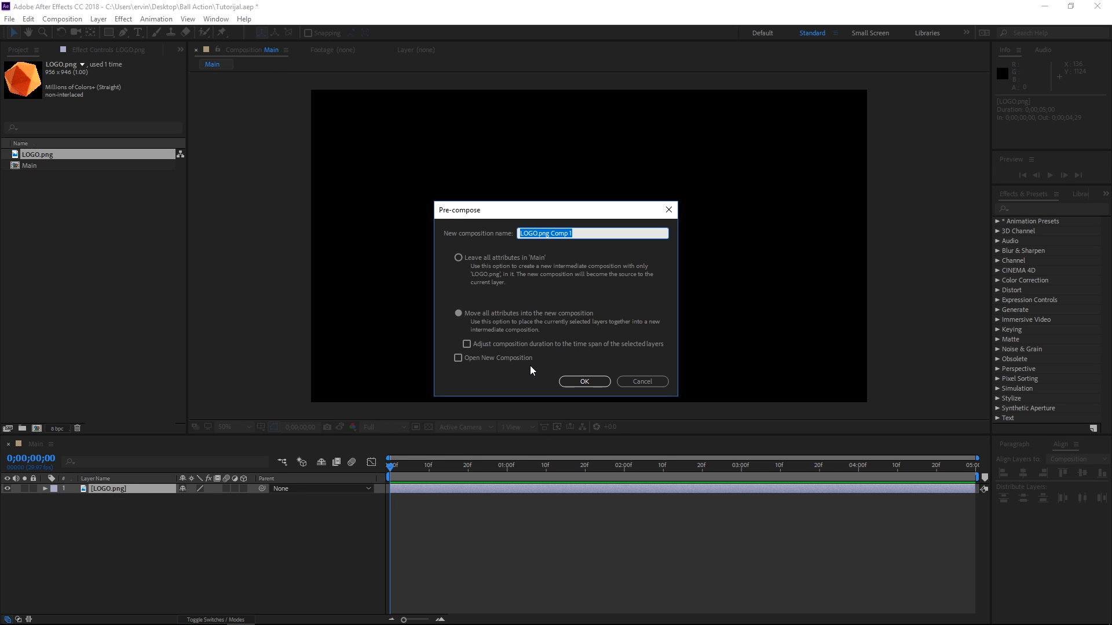
text(Lo)
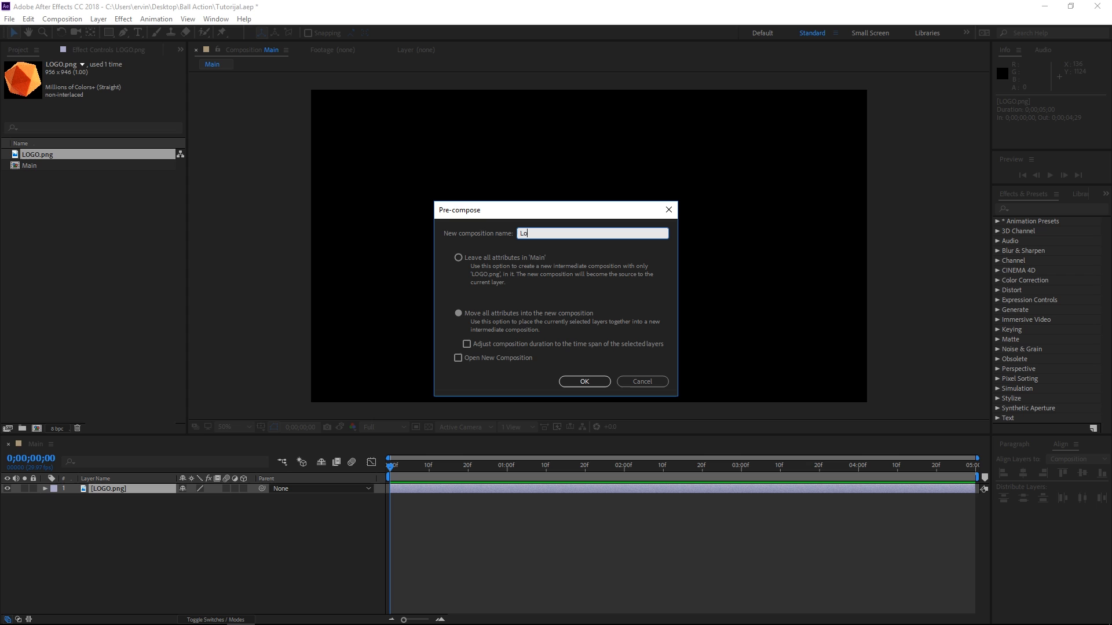
click(583, 381)
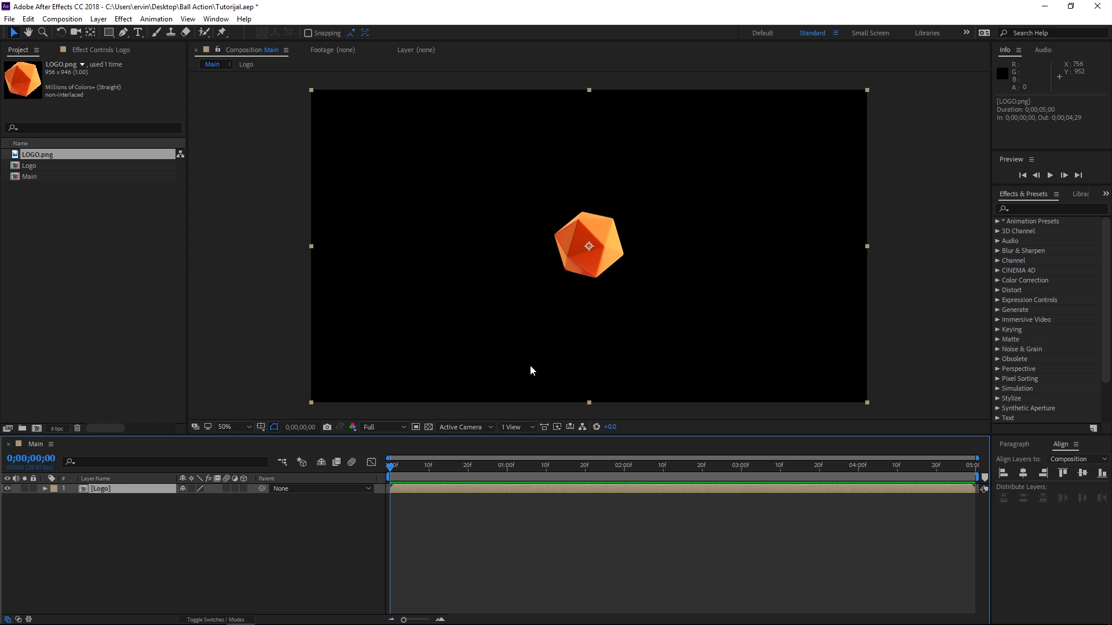
mouse_move(531, 480)
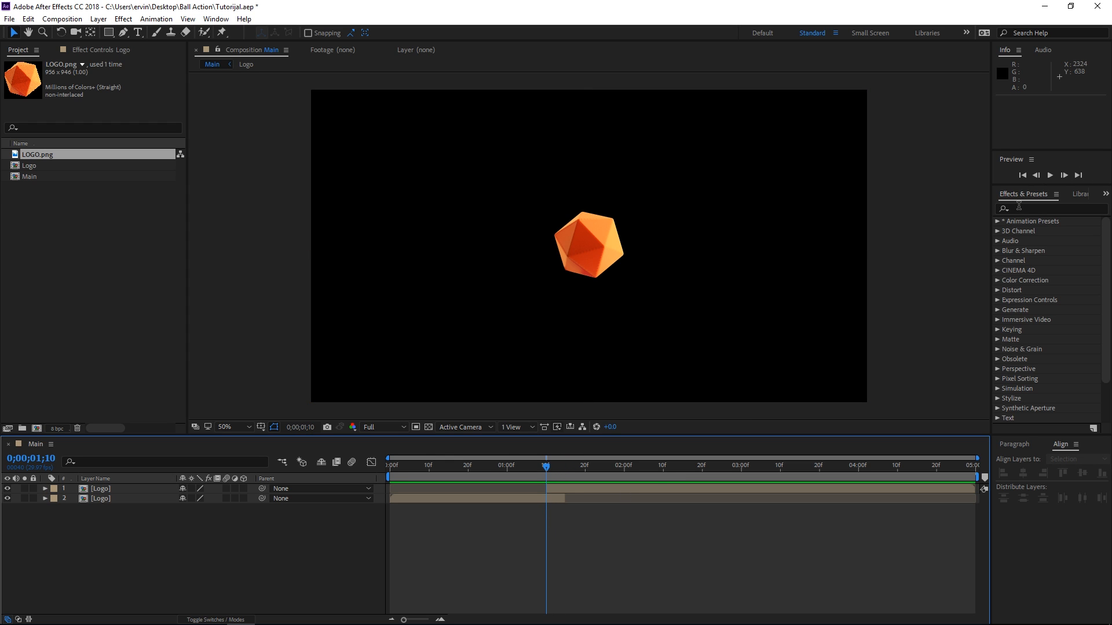
- Find CC Ball Action via 'ball', apply it to Logo with Grid Spacing 2, Ball Size 50
click(1049, 208)
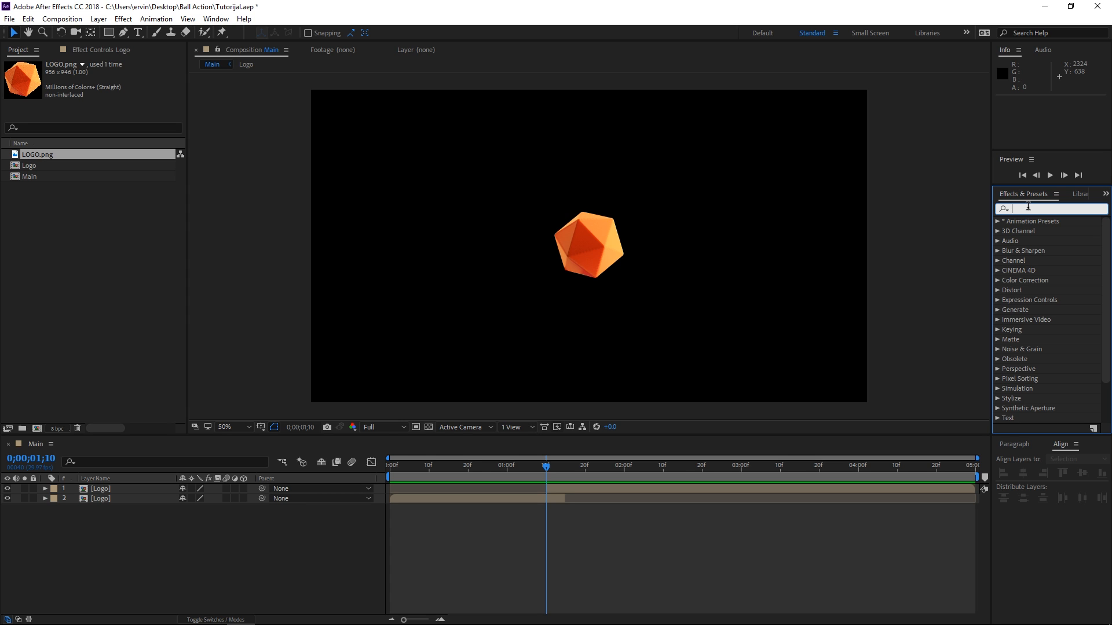
text(ball)
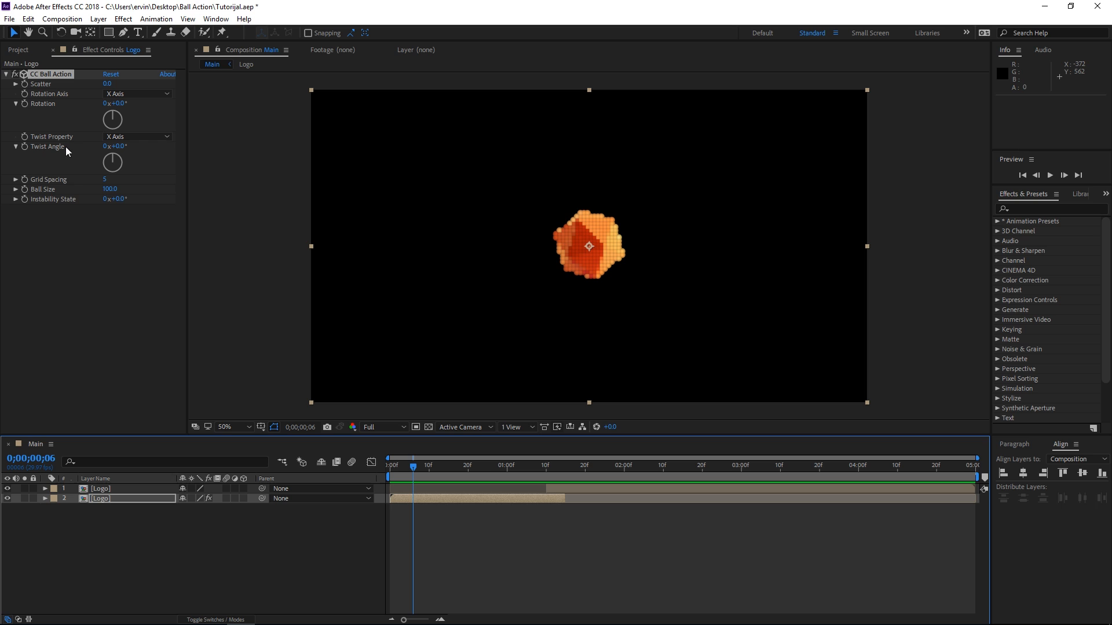
mouse_move(117, 222)
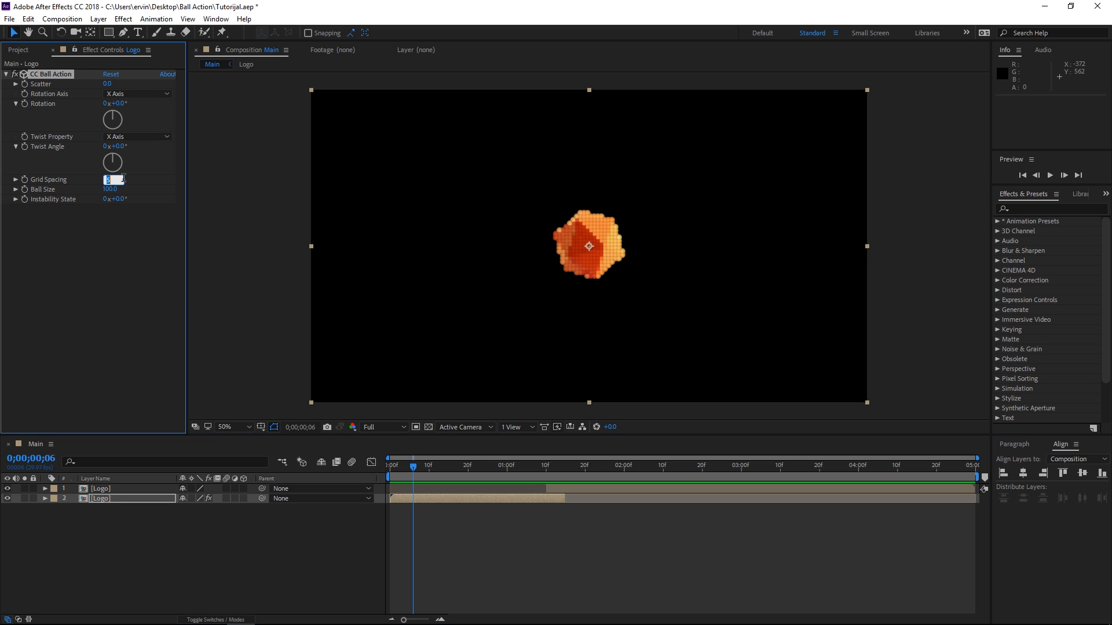
text(2)
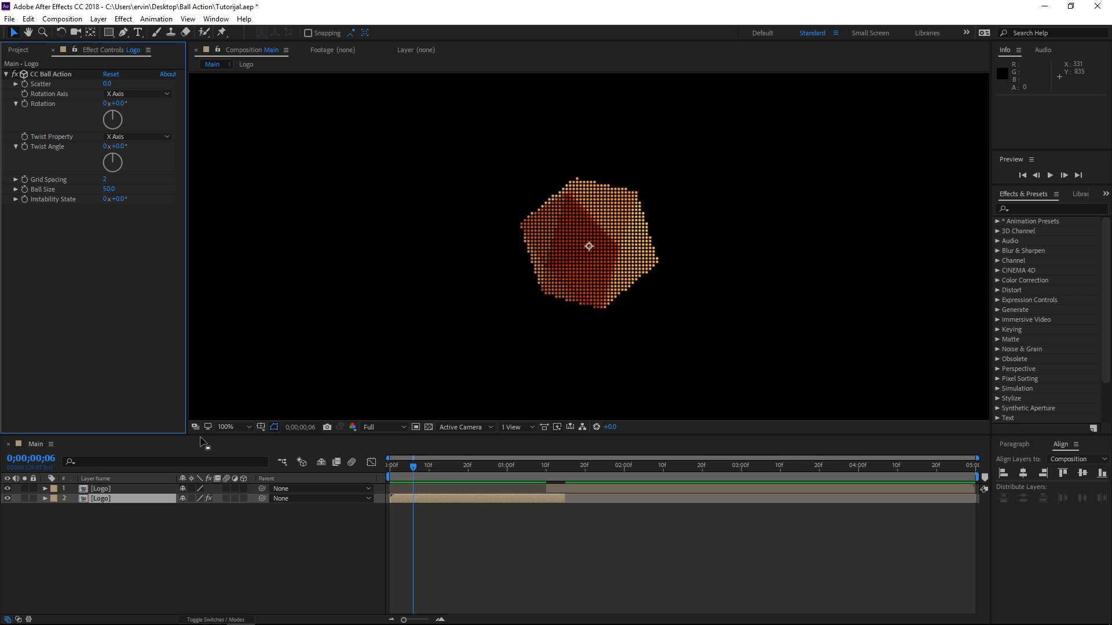
- Fit the preview to the viewer and switch CC Ball Action's Twist Property to Random
click(227, 427)
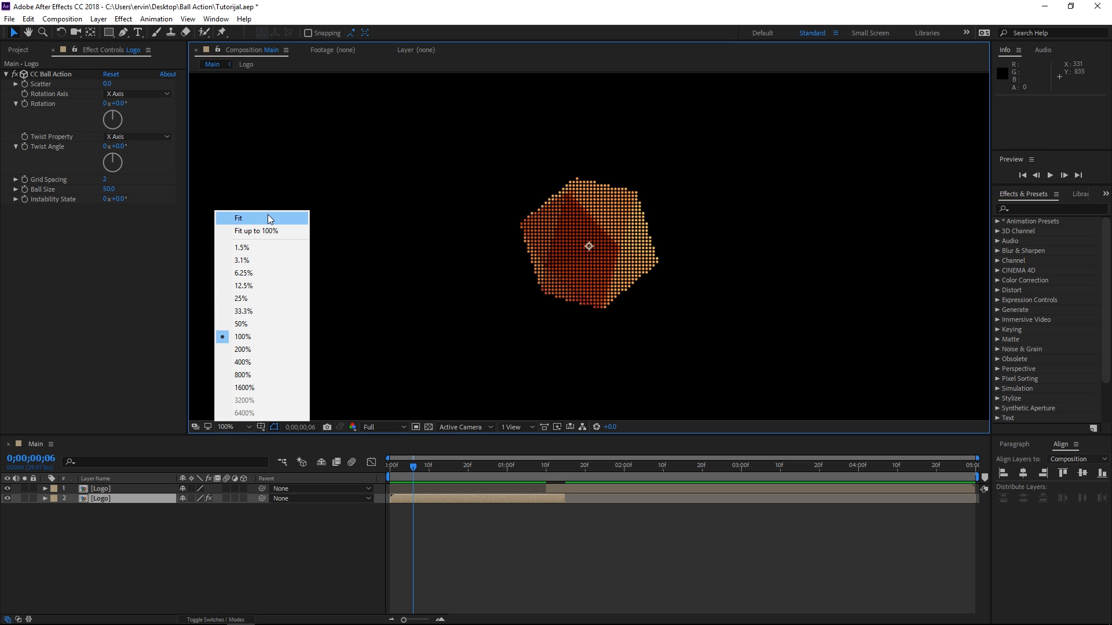
click(238, 218)
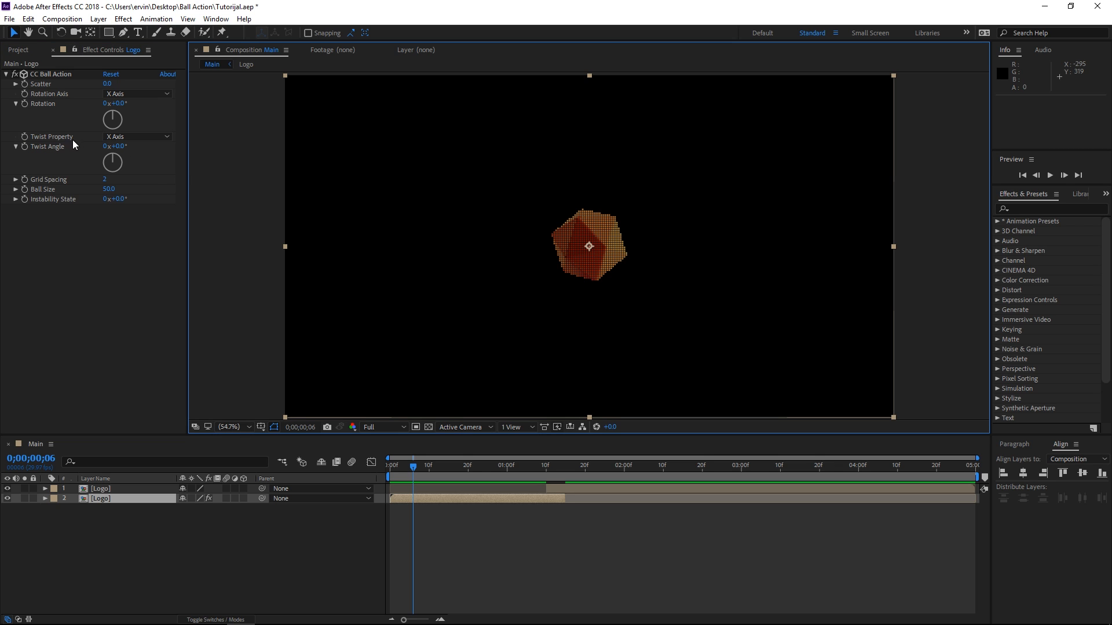
click(136, 136)
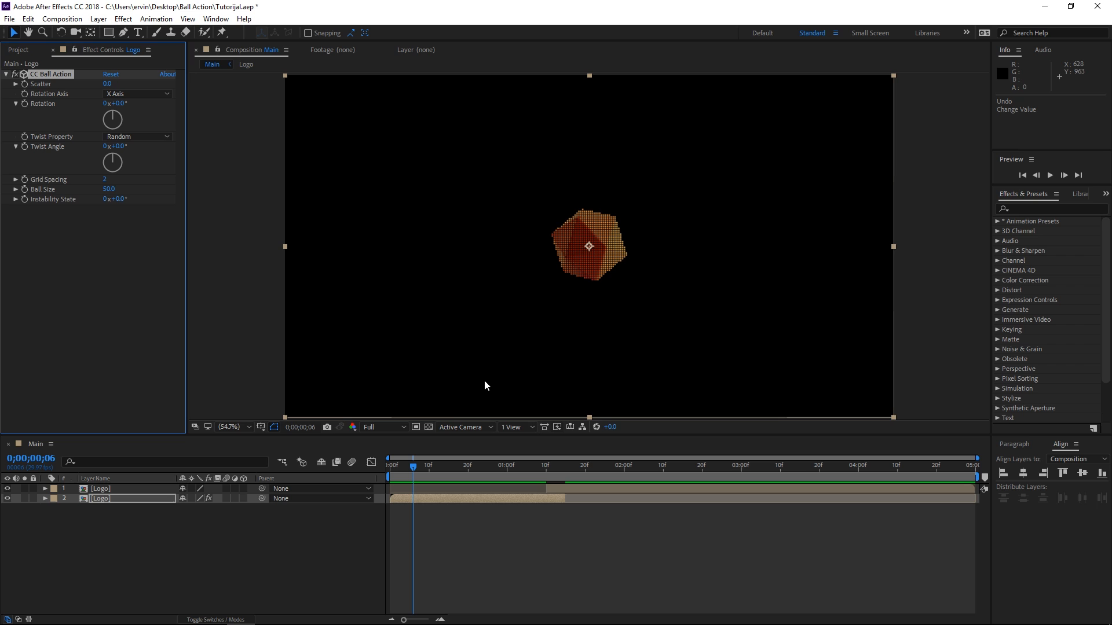
mouse_move(441, 407)
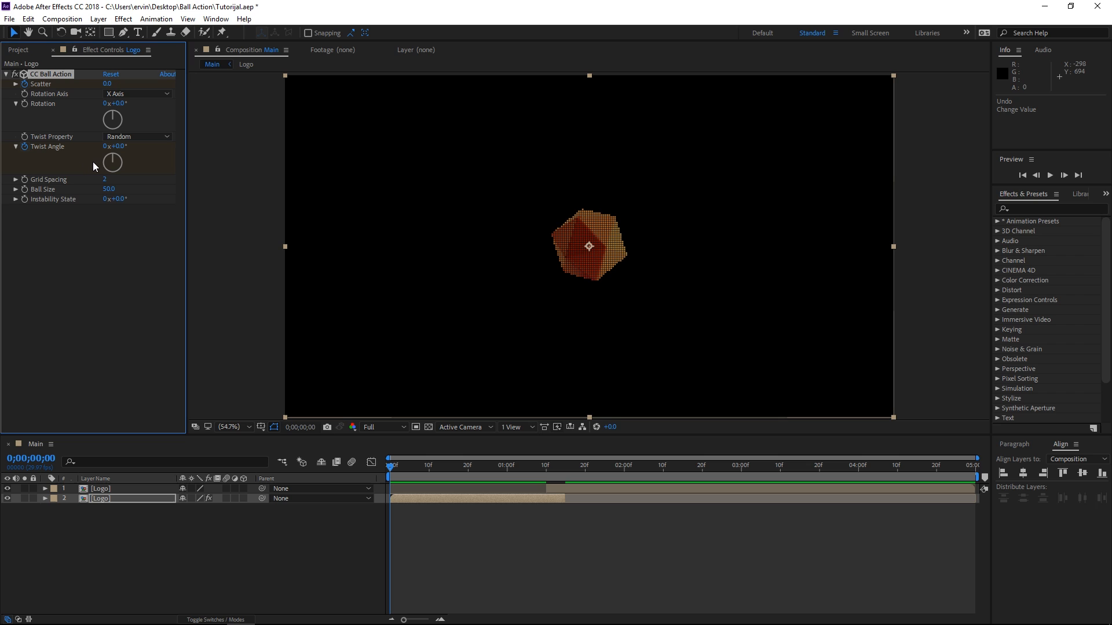
mouse_move(105, 149)
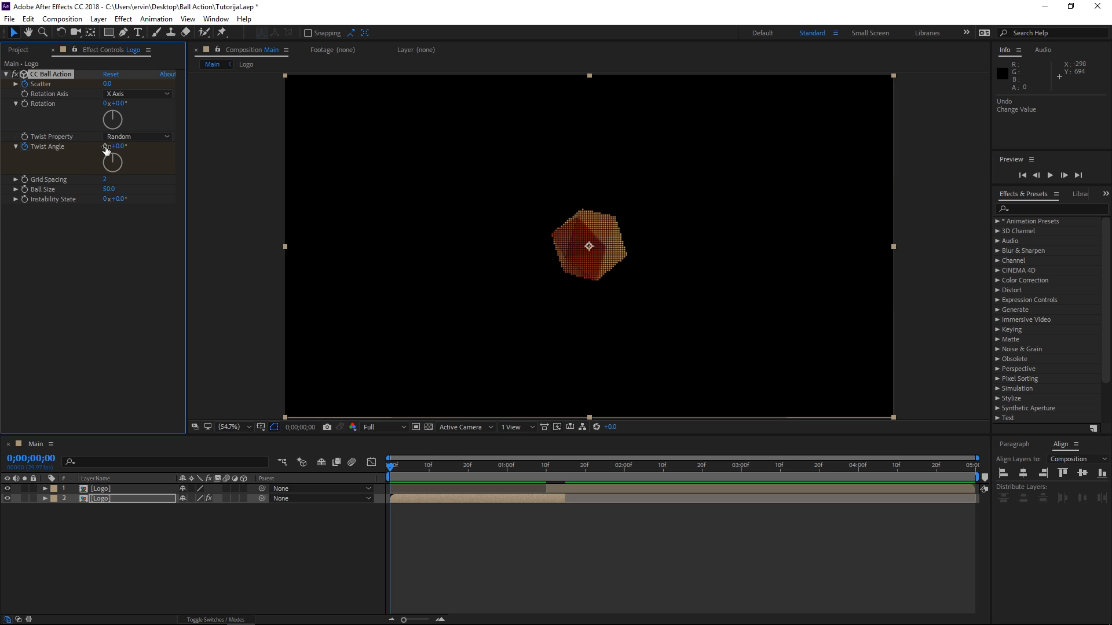
- Keyframe Twist Angle at 1x and Scatter at 250 at frame 0, then move later in time
drag(111, 160, 111, 167)
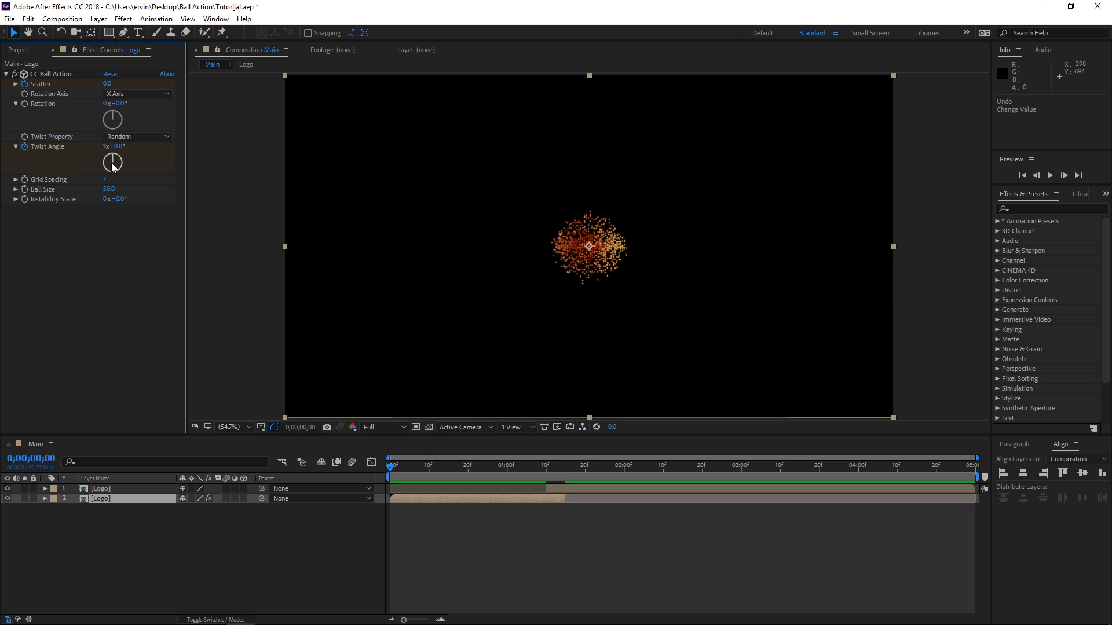
mouse_move(41, 92)
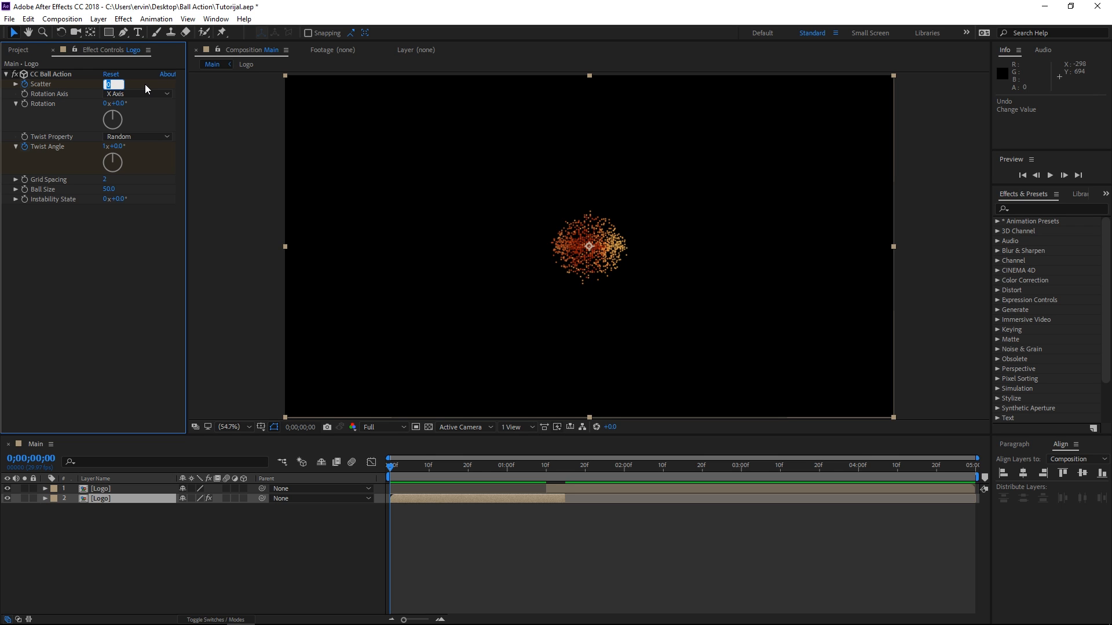
text(250.0)
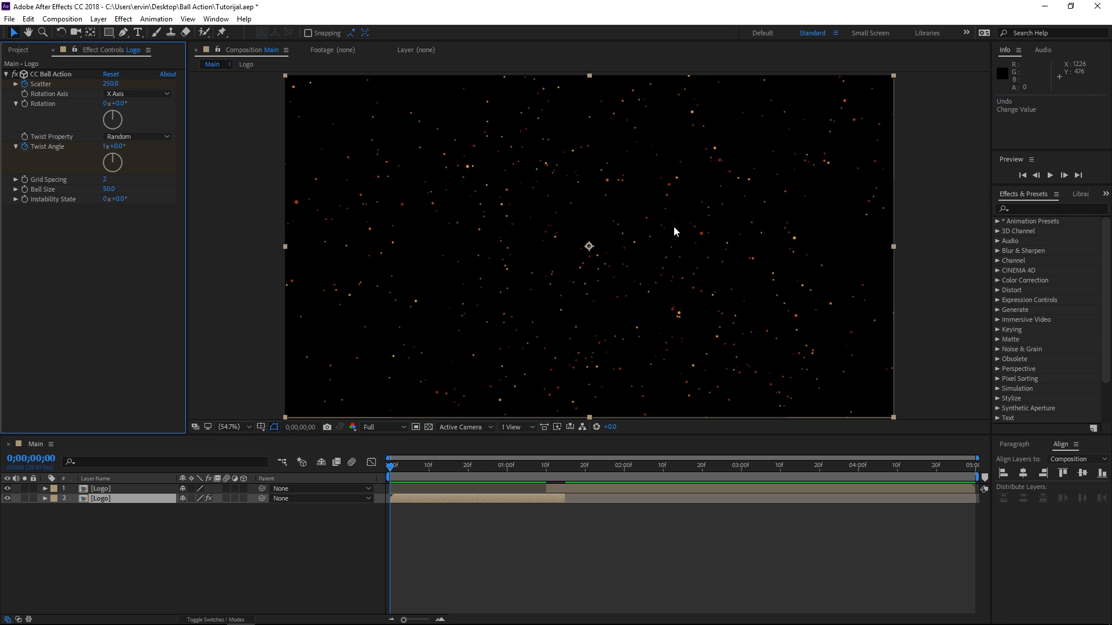
mouse_move(502, 310)
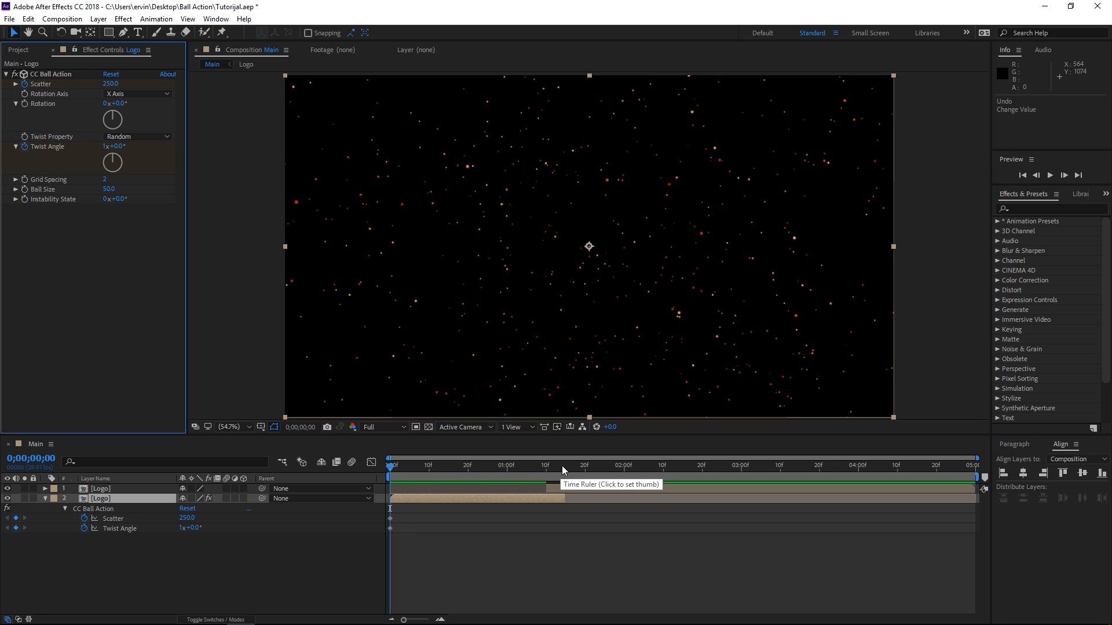
click(565, 465)
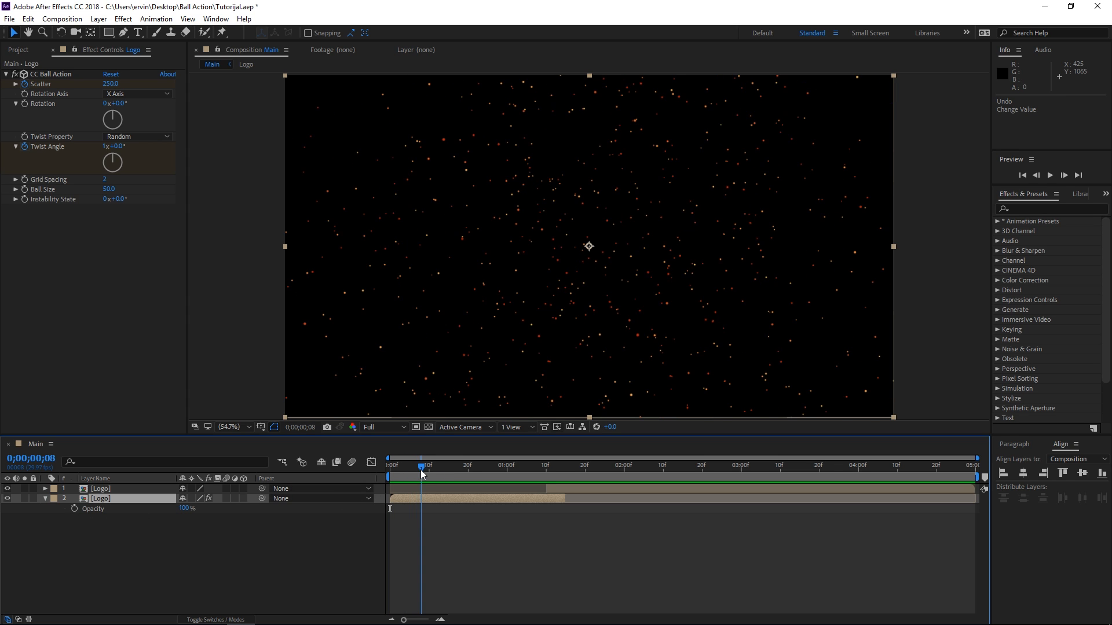
- Keyframe the particle Logo's Opacity from 0% to 100% near the start and duplicate the layer
click(425, 466)
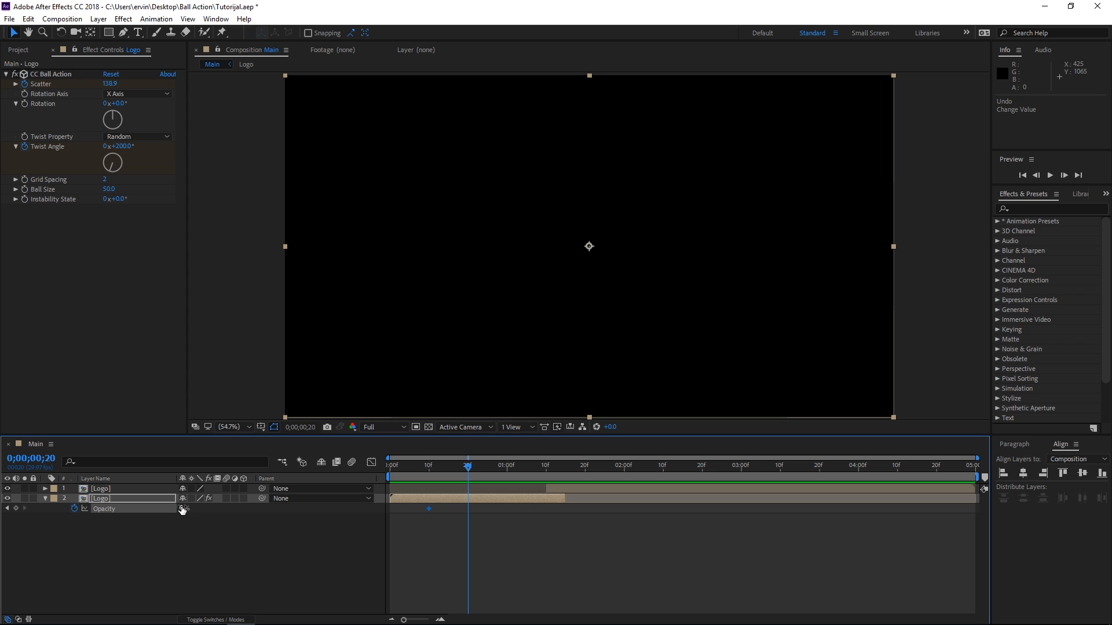
click(186, 508)
text(100)
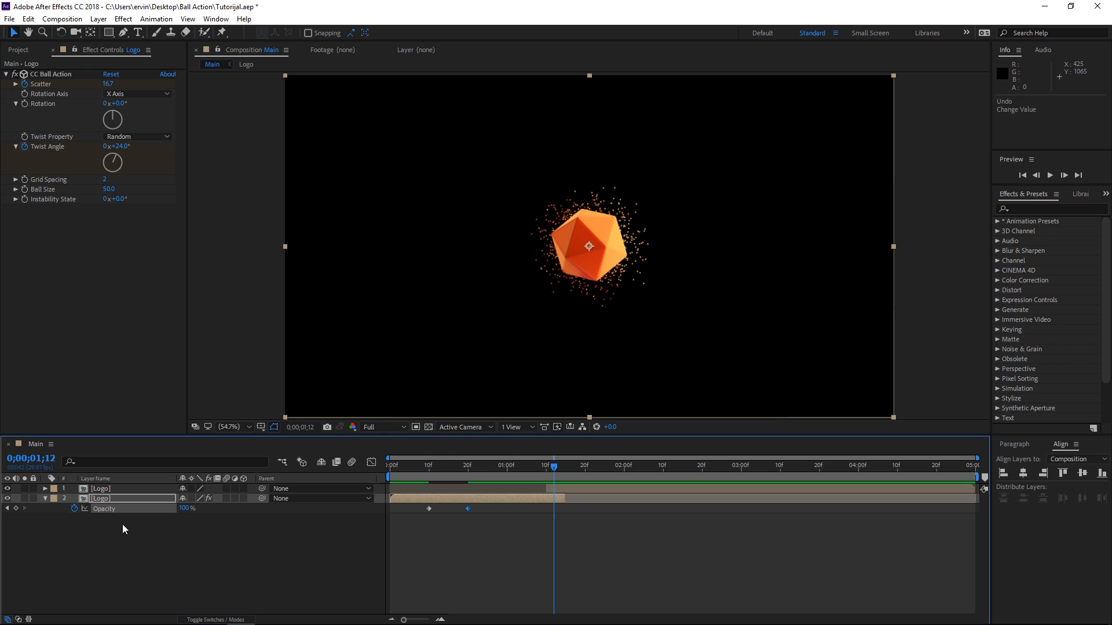
click(101, 499)
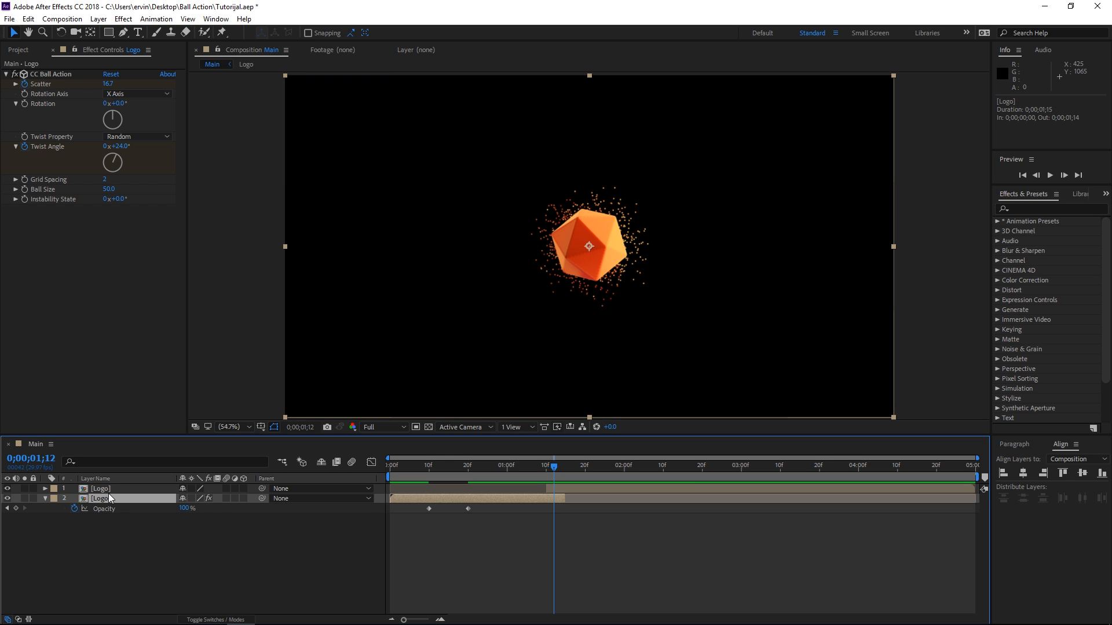
click(100, 488)
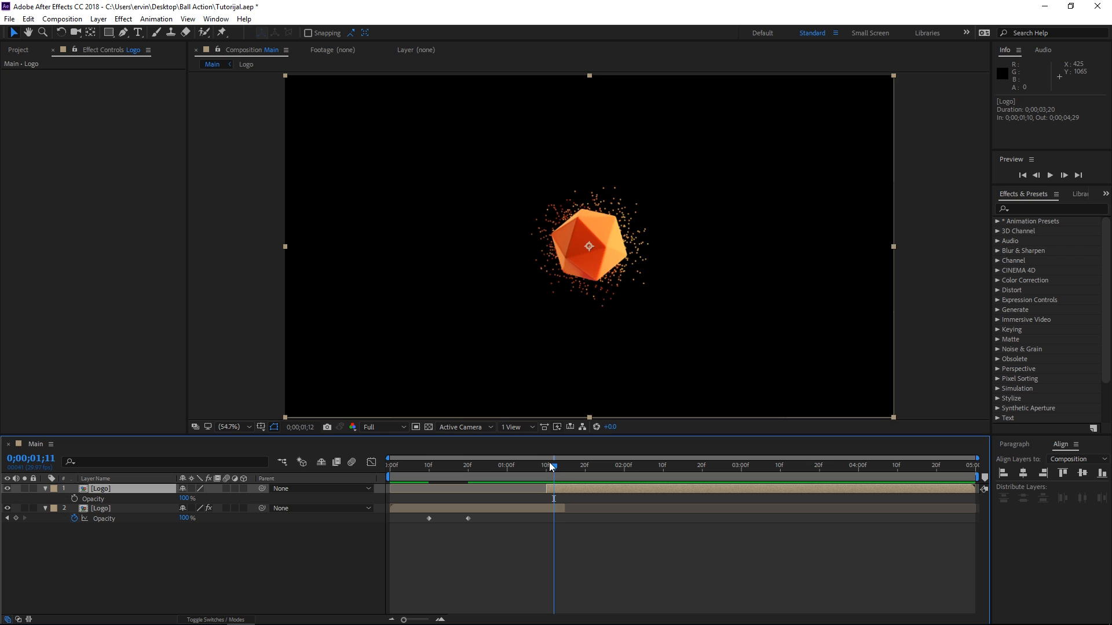
- Fade the top Logo copy in from 0% to 100% opacity between 1:10 and 1:15
click(546, 465)
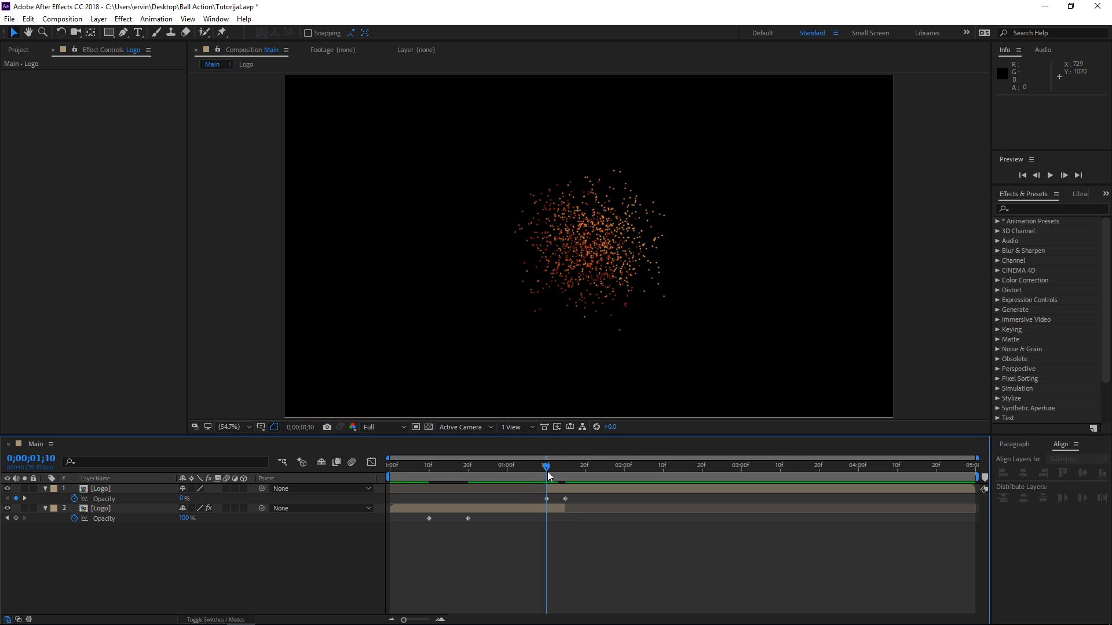
drag(546, 477, 554, 477)
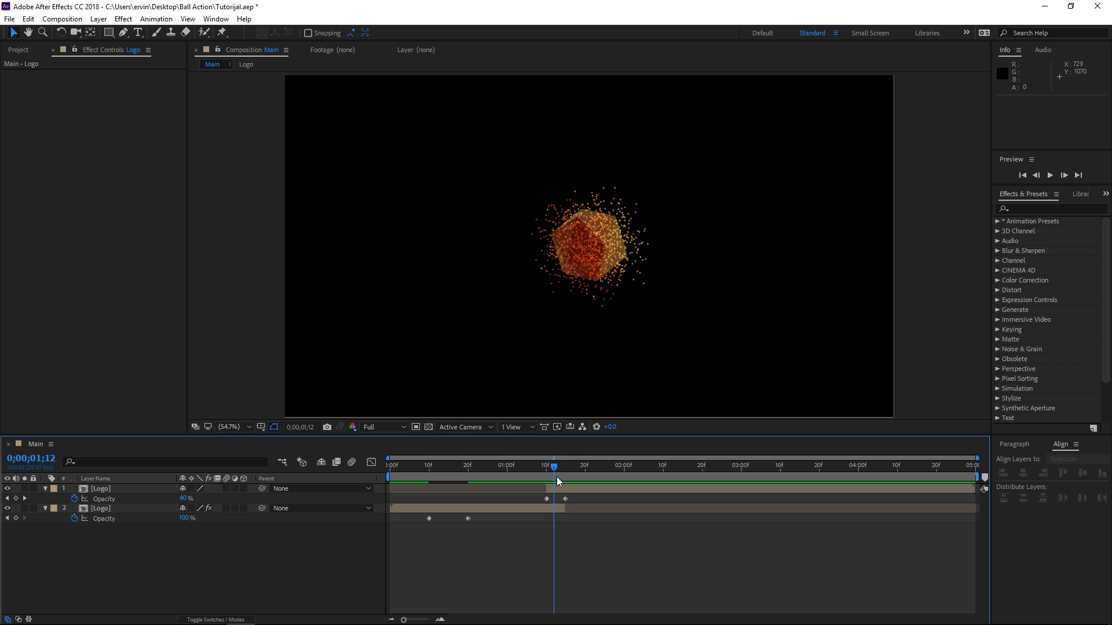
click(557, 465)
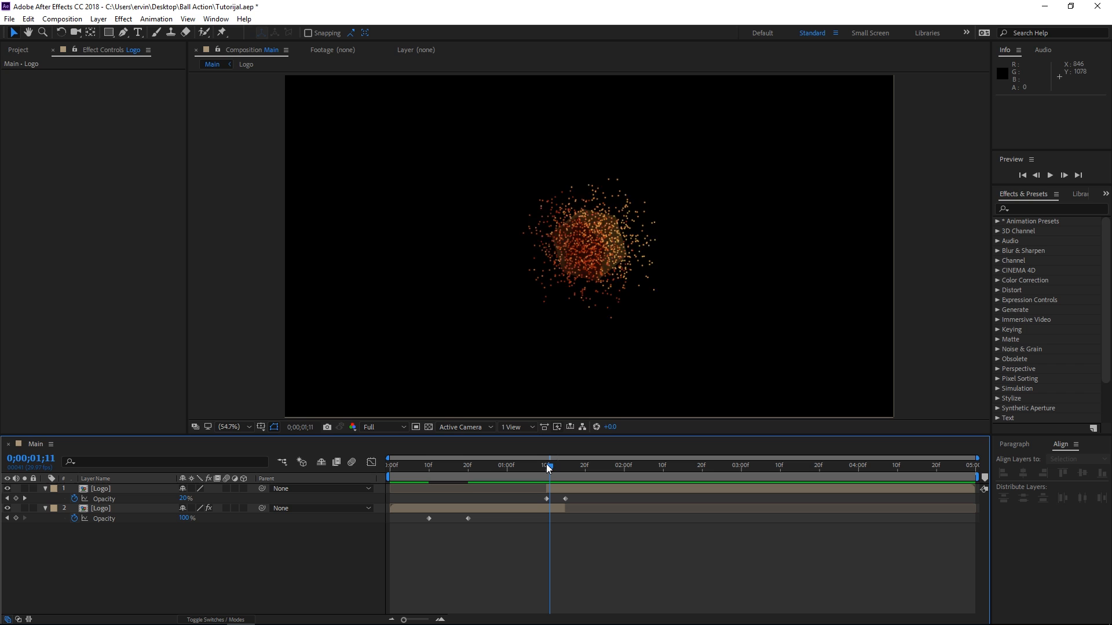
- Fade the particle Logo out 100%→0% over 1:10–1:15 and retime its Scatter/Twist keyframes
click(101, 508)
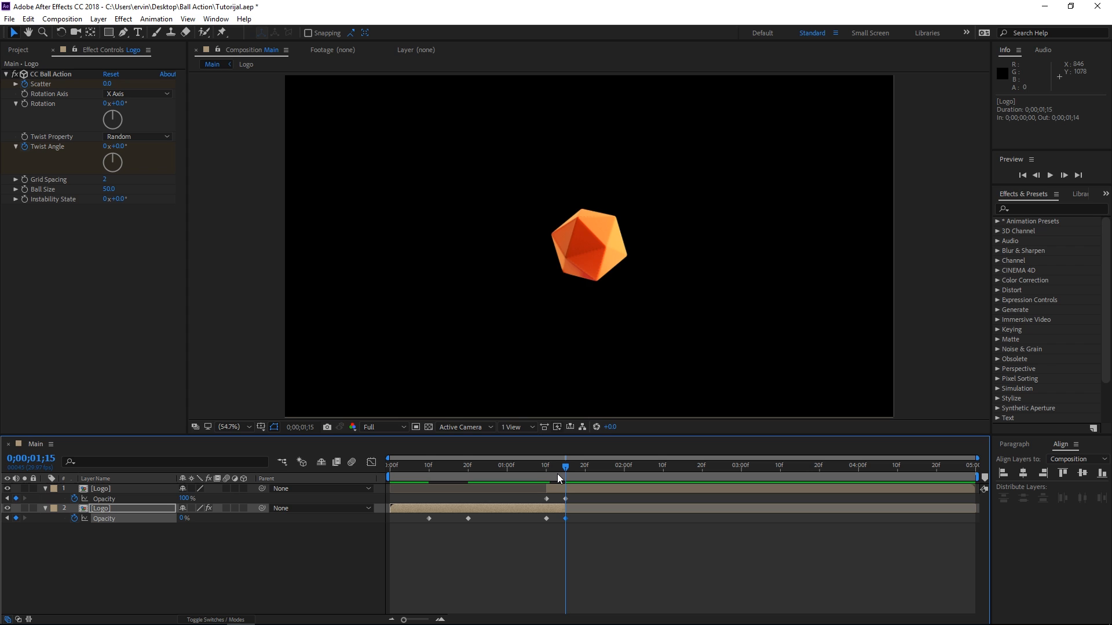
click(558, 465)
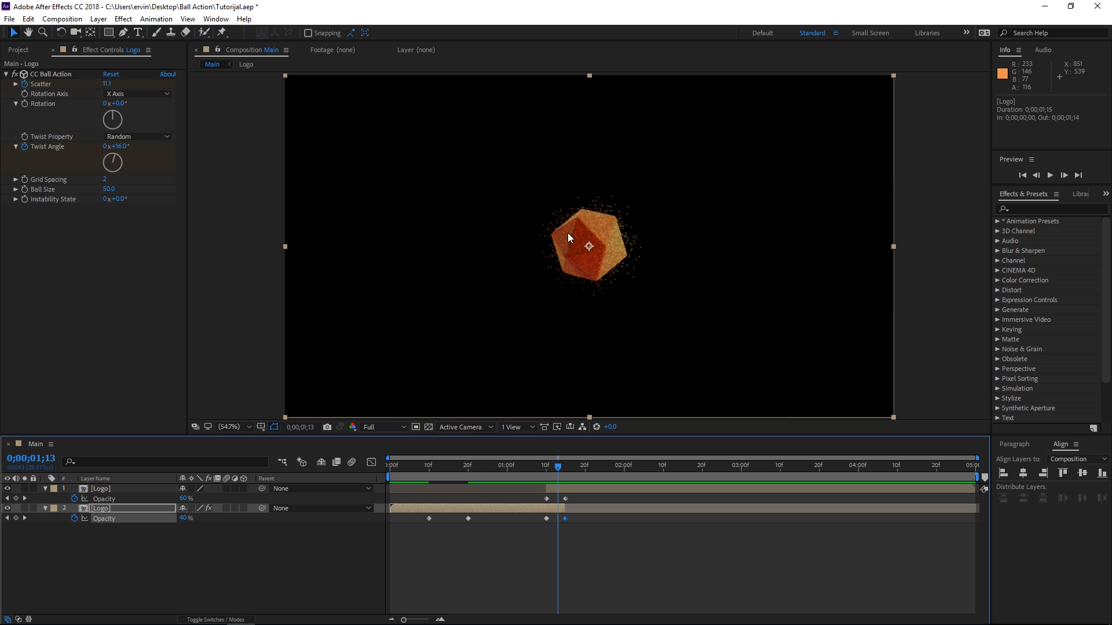
mouse_move(630, 234)
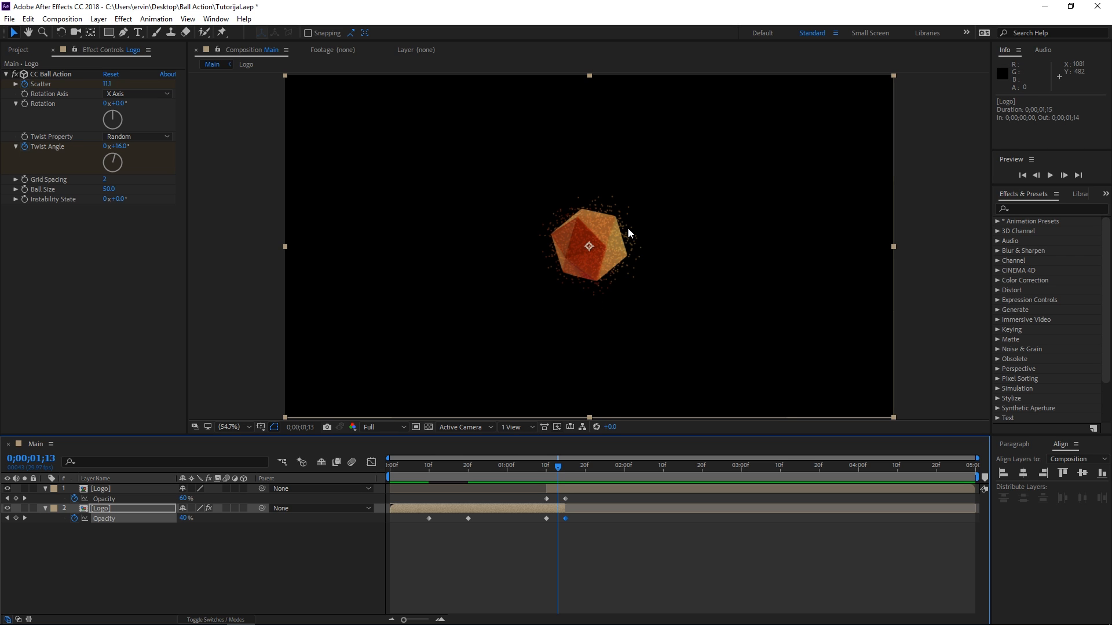
mouse_move(526, 575)
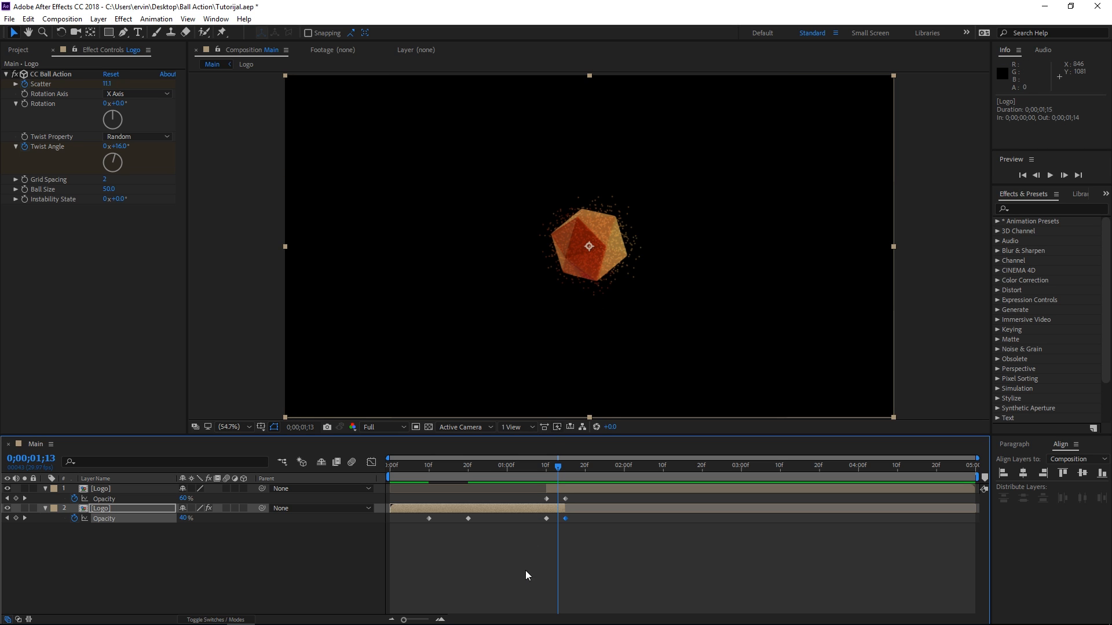
click(44, 508)
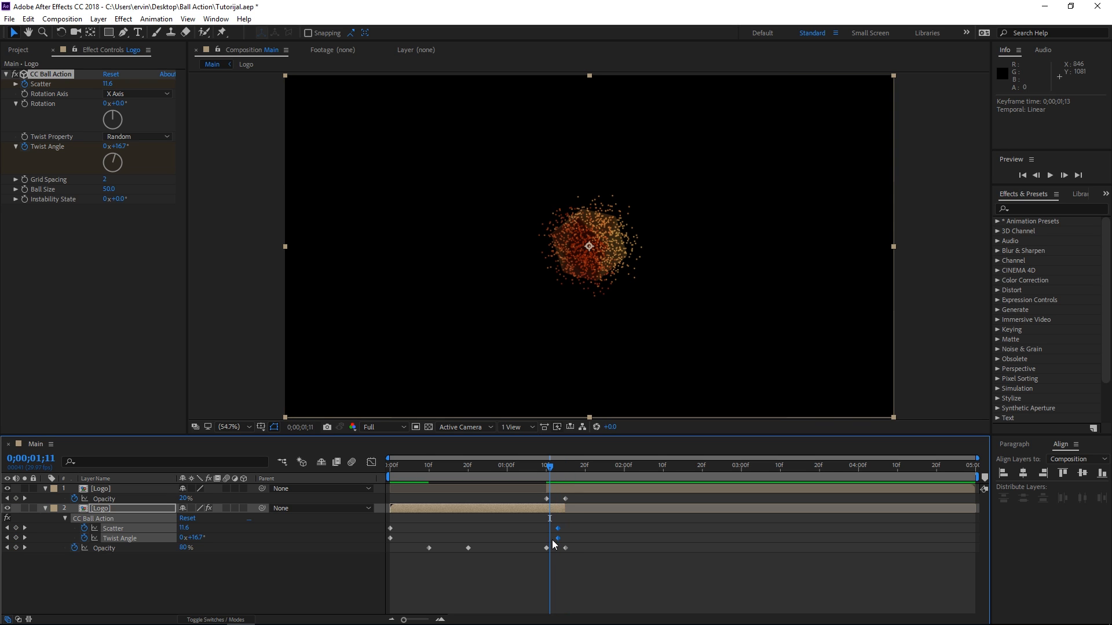
mouse_move(576, 539)
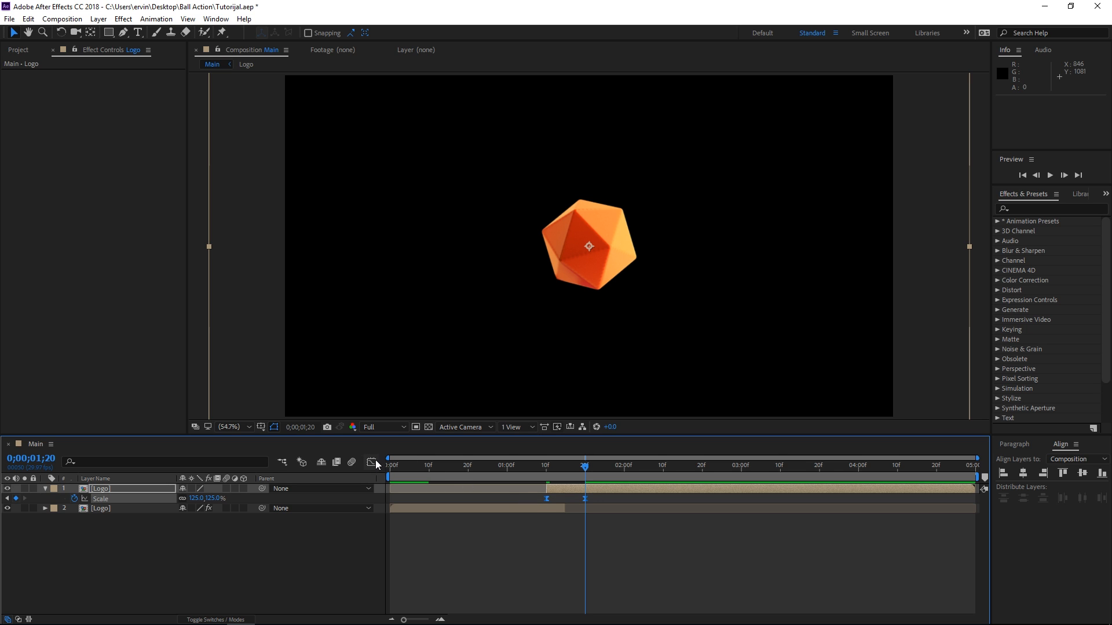
- Keyframe the top Logo's Scale from 100% at 1:10 to 125% at 1:20 and preview
click(370, 461)
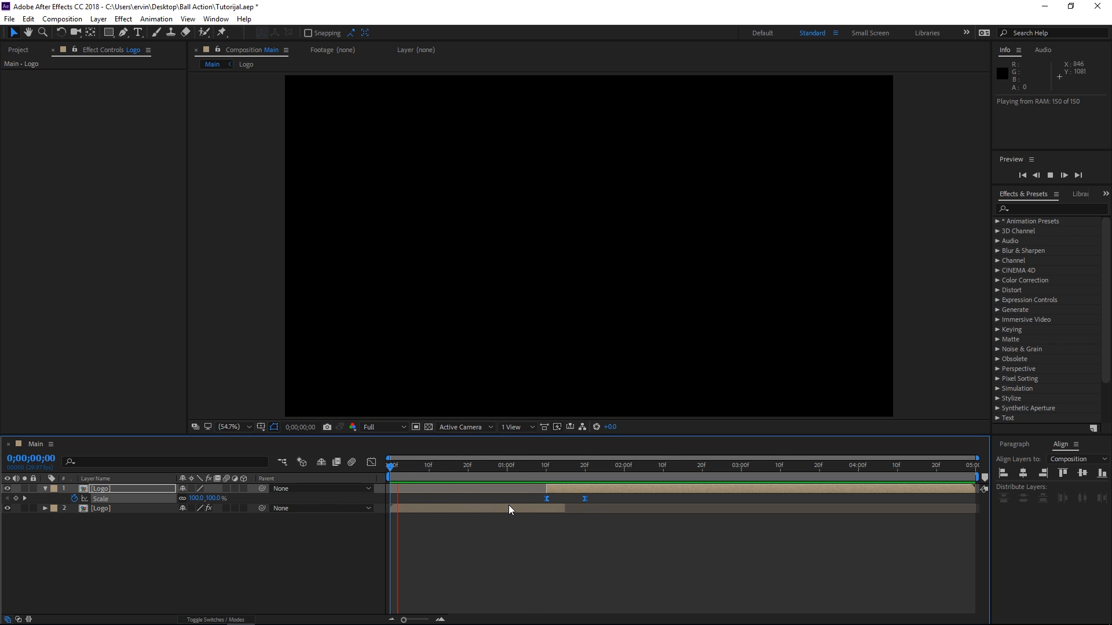
click(1050, 175)
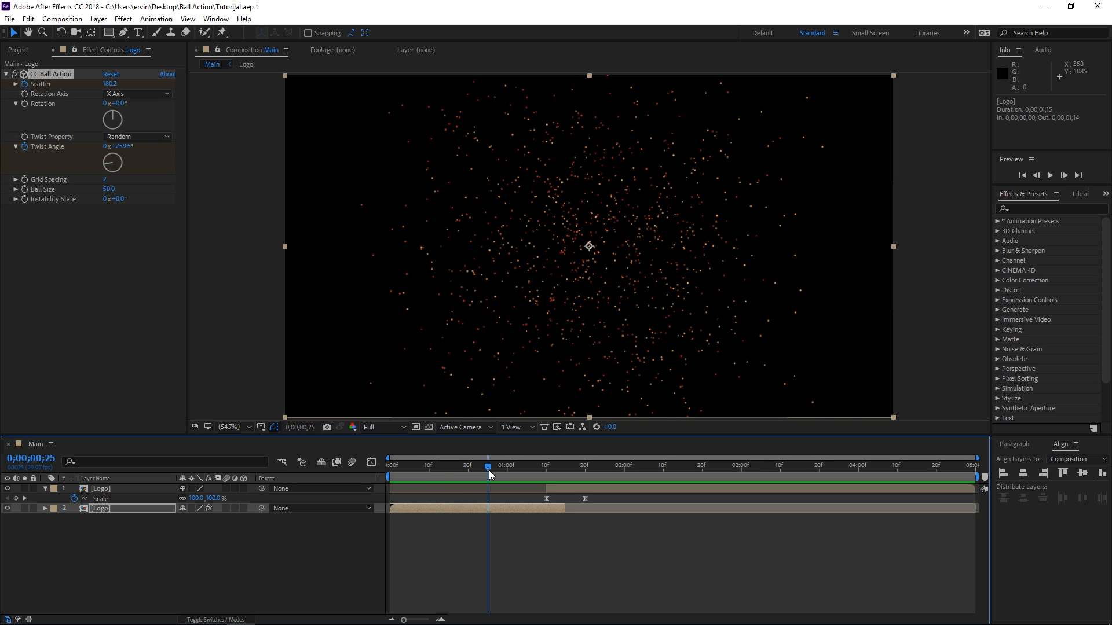
- Apply CC Force Motion Blur (search 'forc') to the particle Logo with Shutter Angle 200
click(1053, 208)
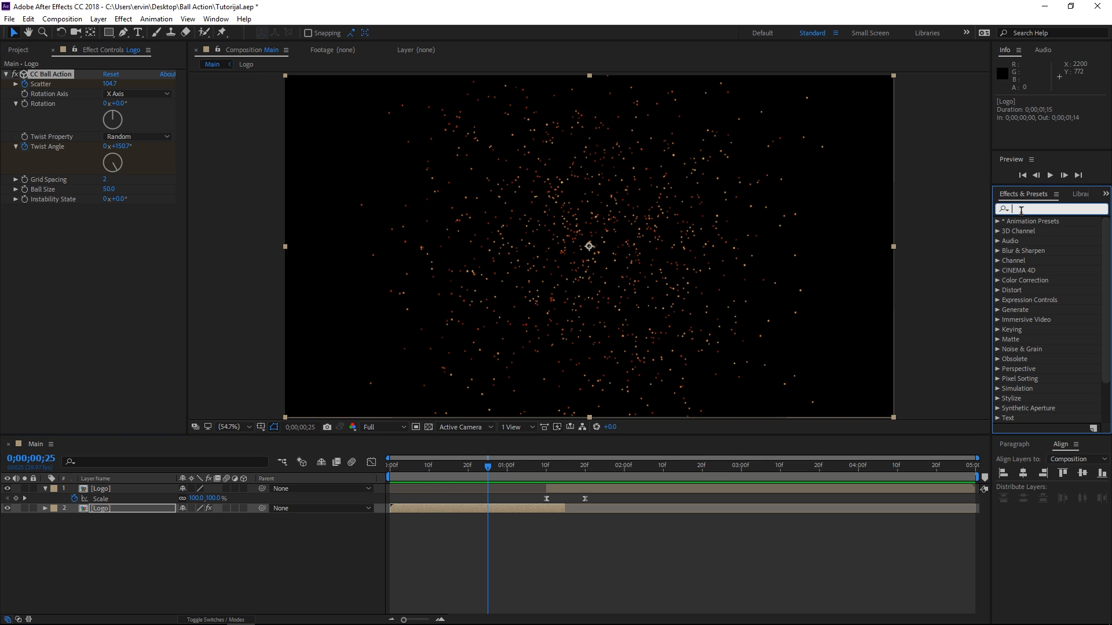
text(forc)
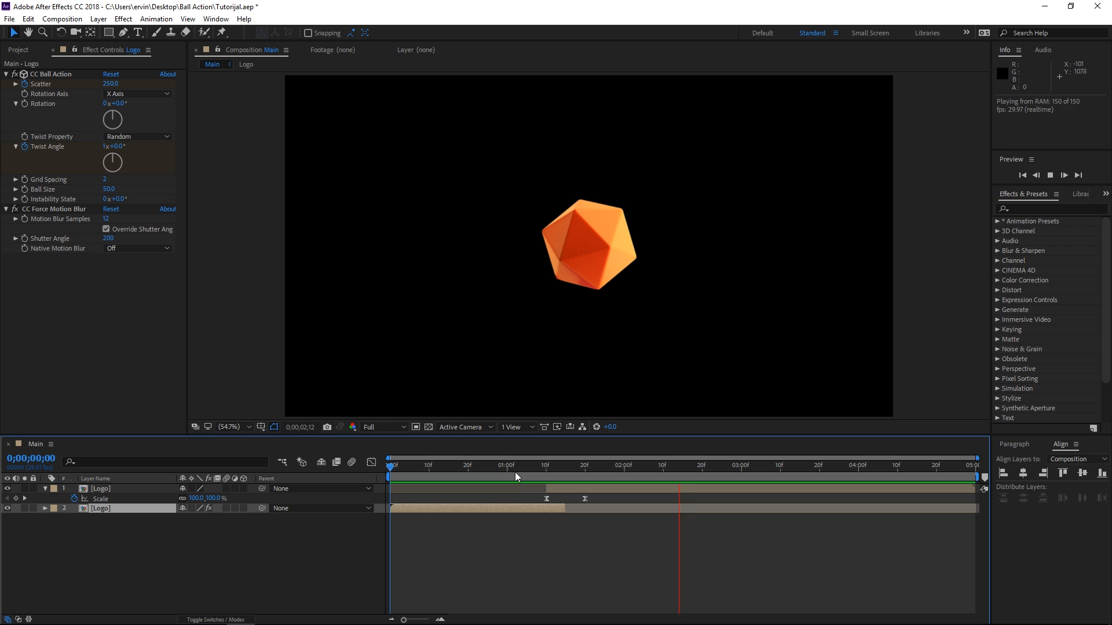
click(515, 465)
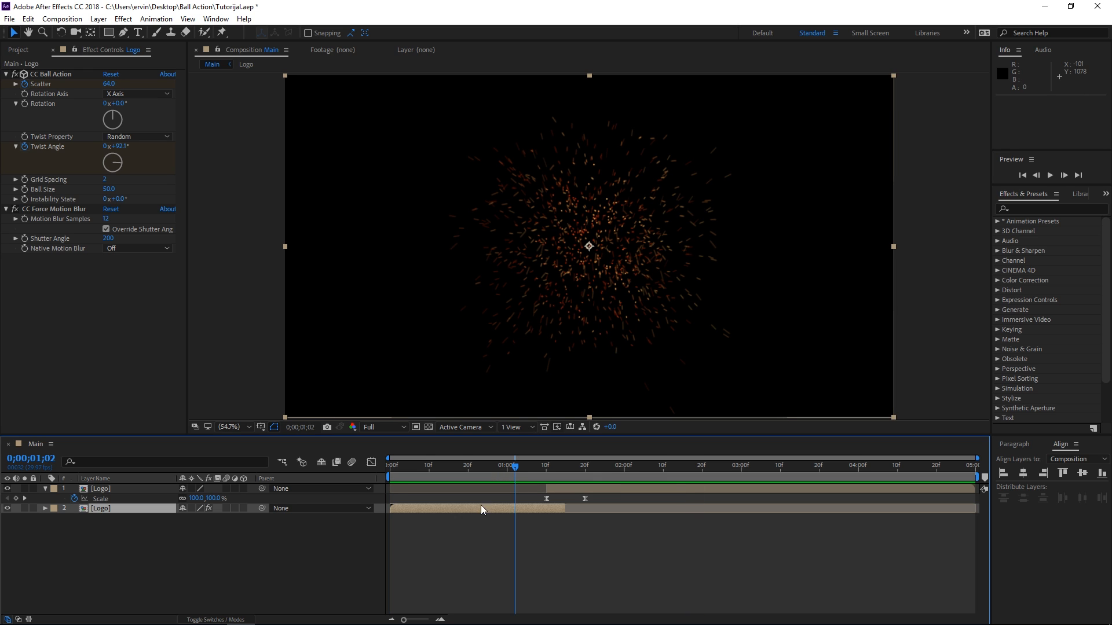
right_click(482, 509)
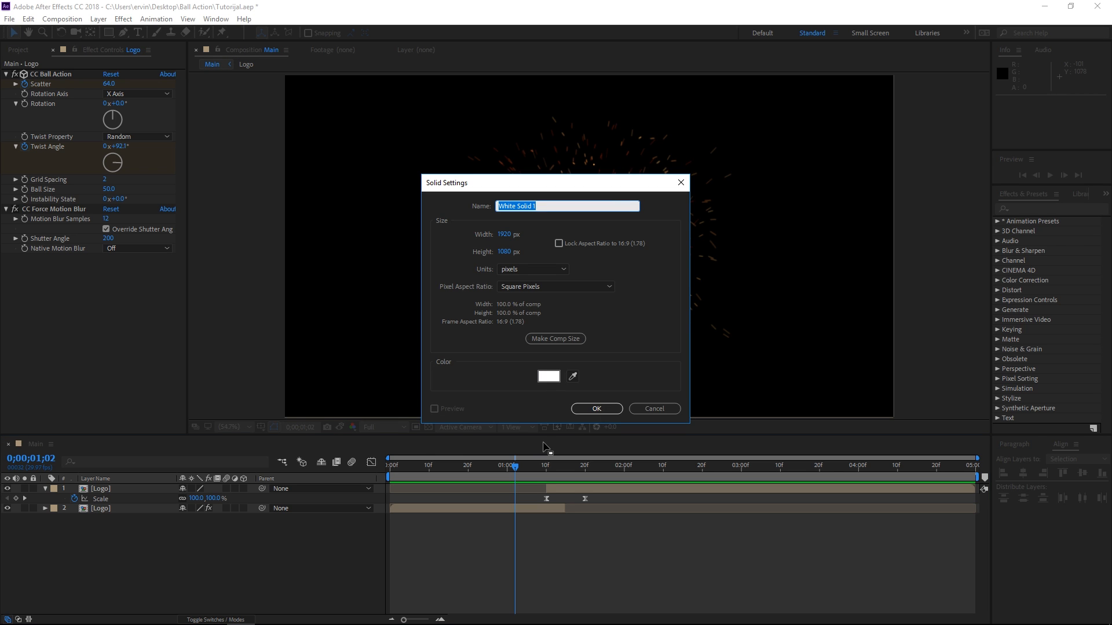
- Create a white 1920×1080 solid named BG beneath the Logo layers and preview
click(596, 409)
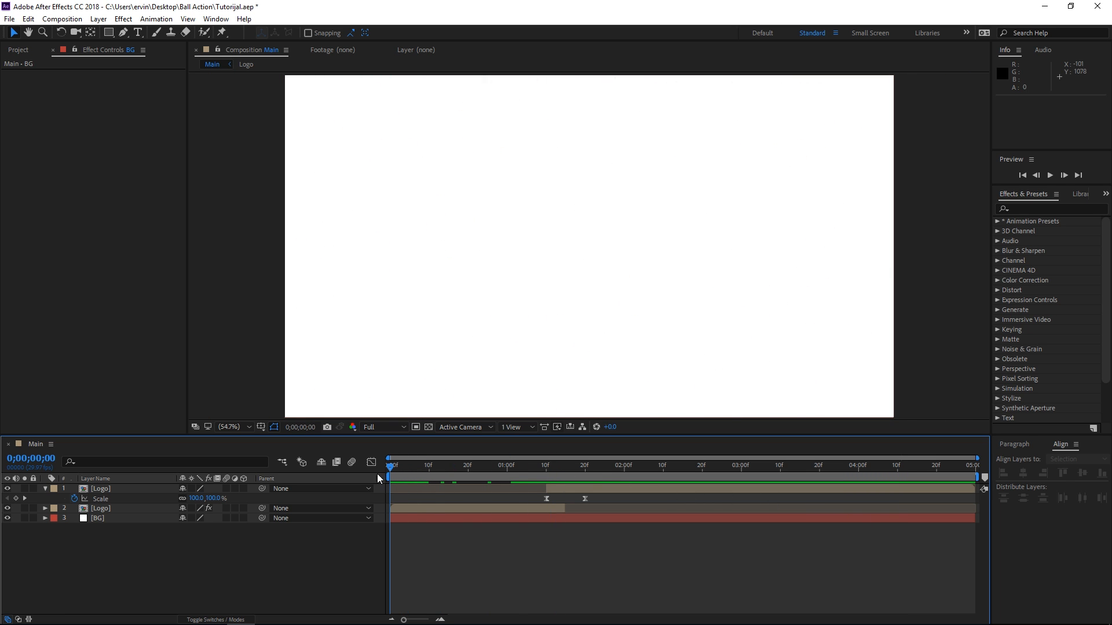
click(1063, 174)
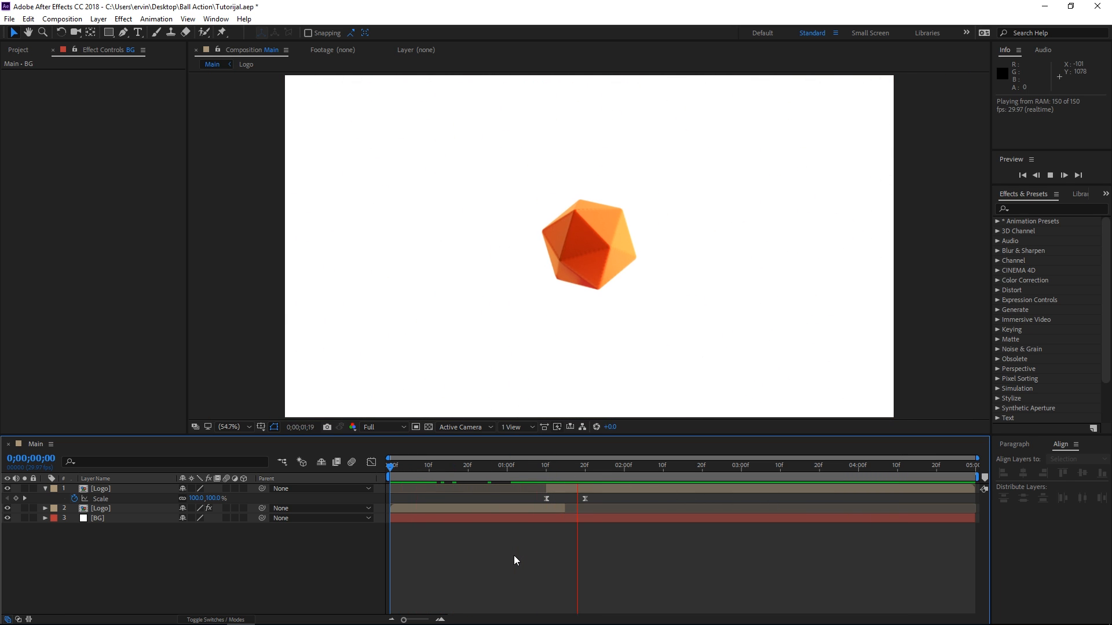